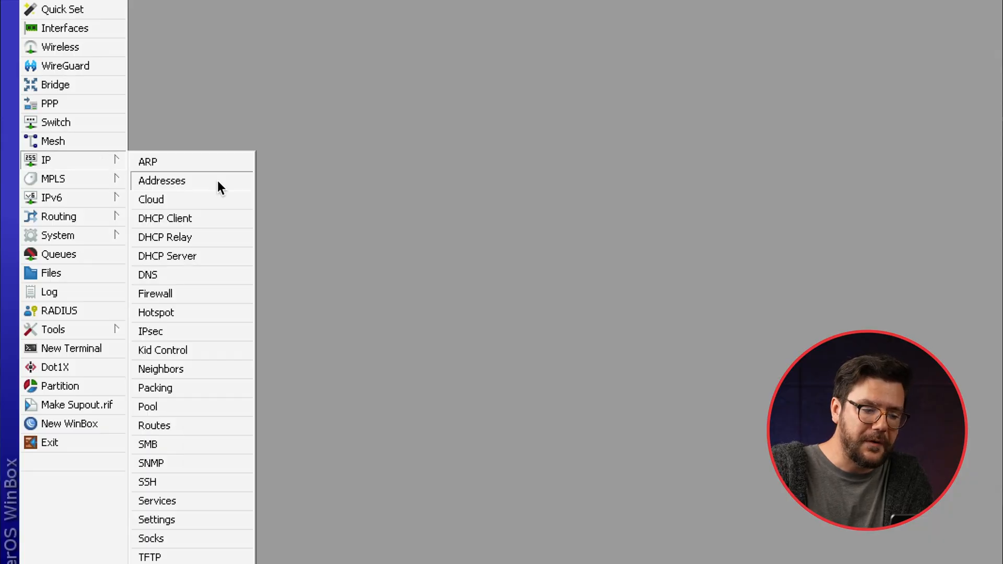
Step: Show the IP Cloud settings with DDNS enabled and a DNS name assigned
left_click(150, 198)
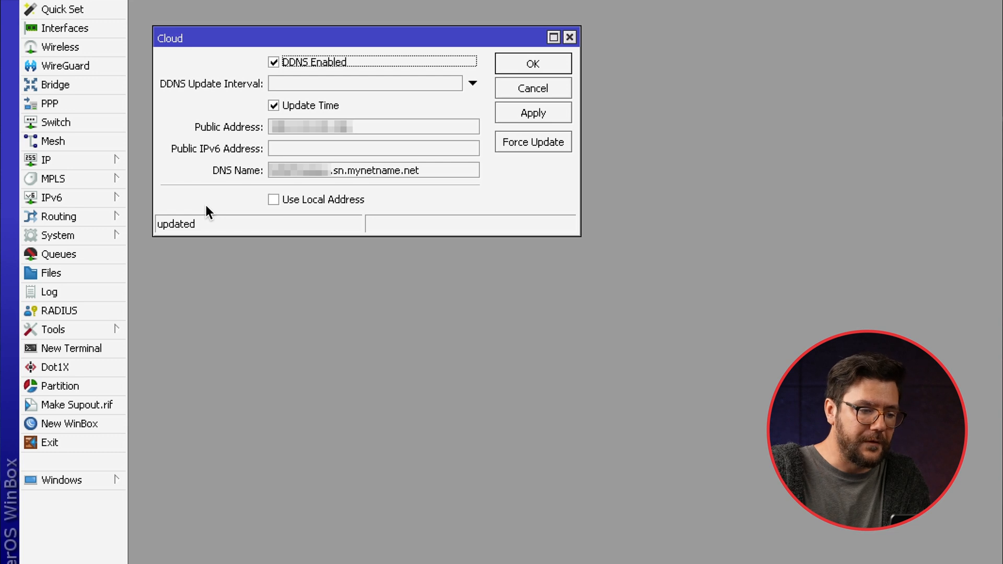
mouse_move(278, 59)
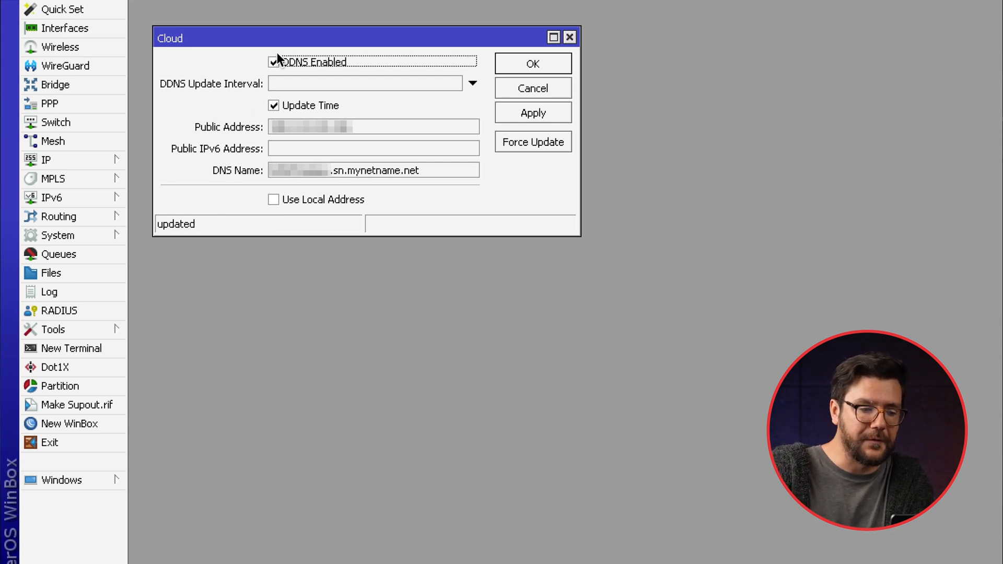
mouse_move(331, 73)
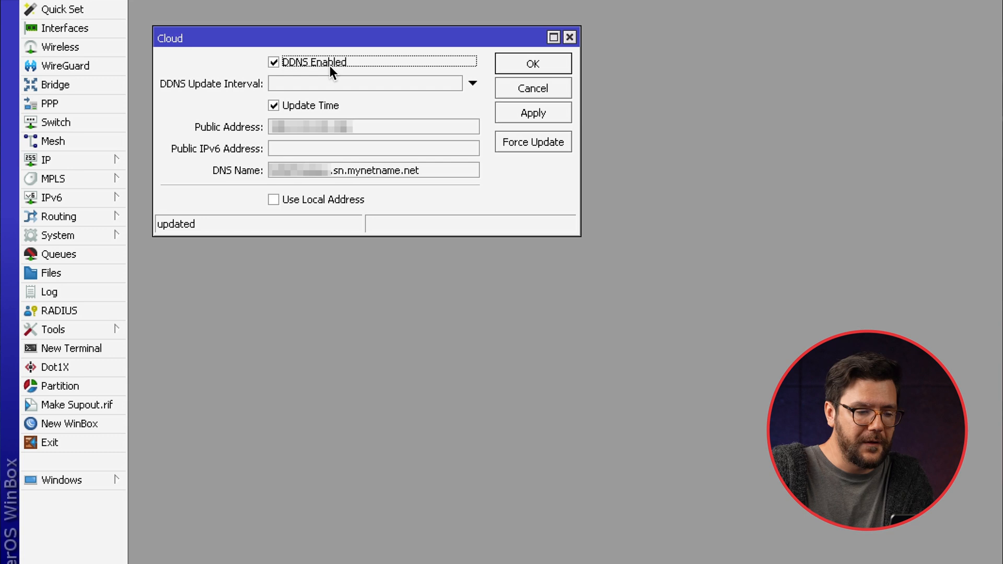
mouse_move(275, 179)
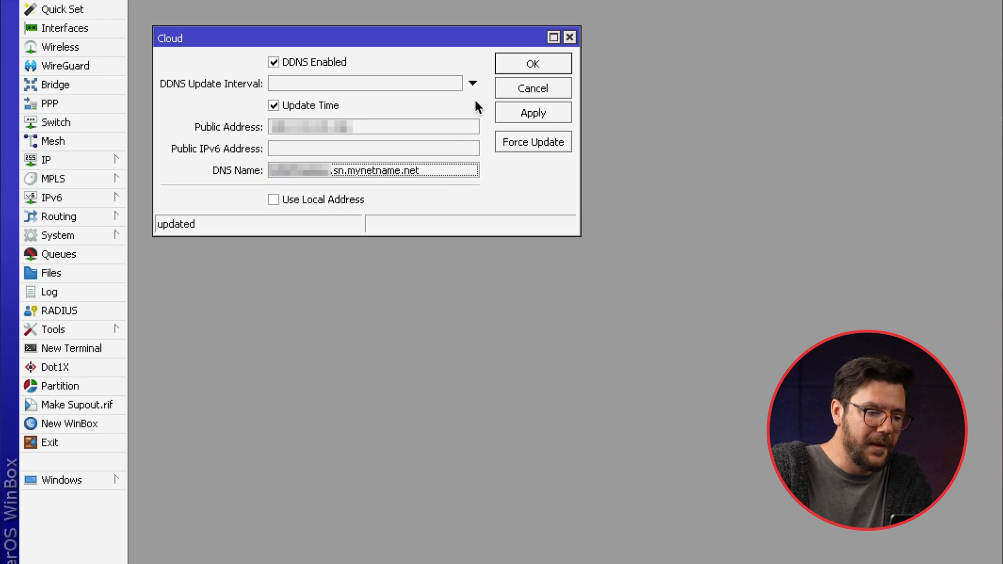
mouse_move(570, 38)
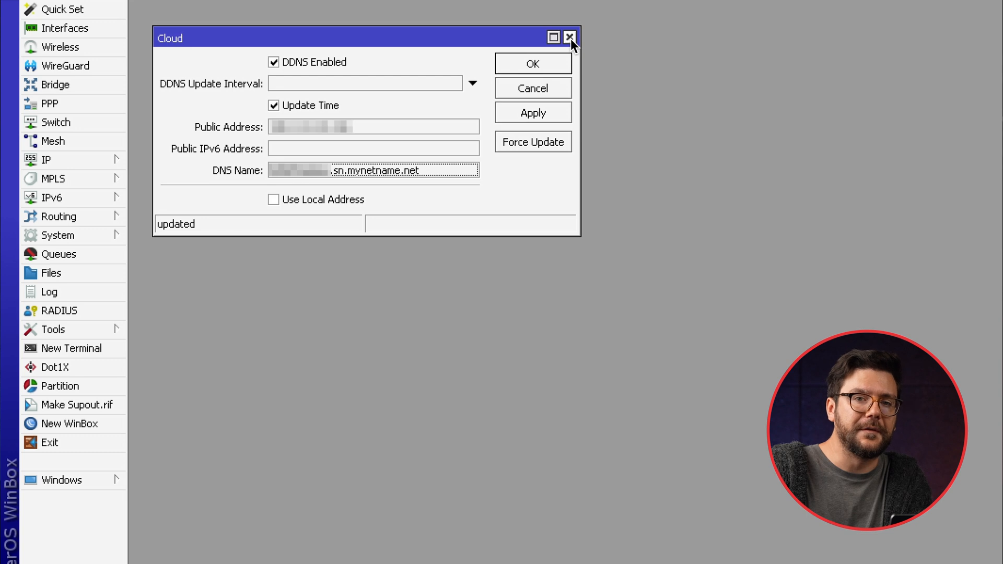
Step: Leave the Cloud window and show the Files list on its empty Cloud Backup tab
left_click(570, 38)
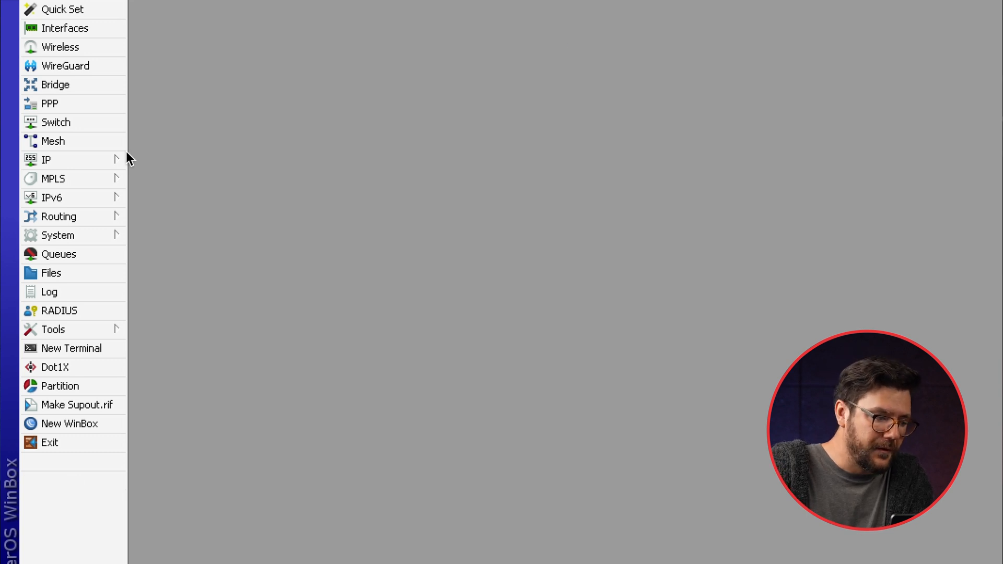
left_click(50, 273)
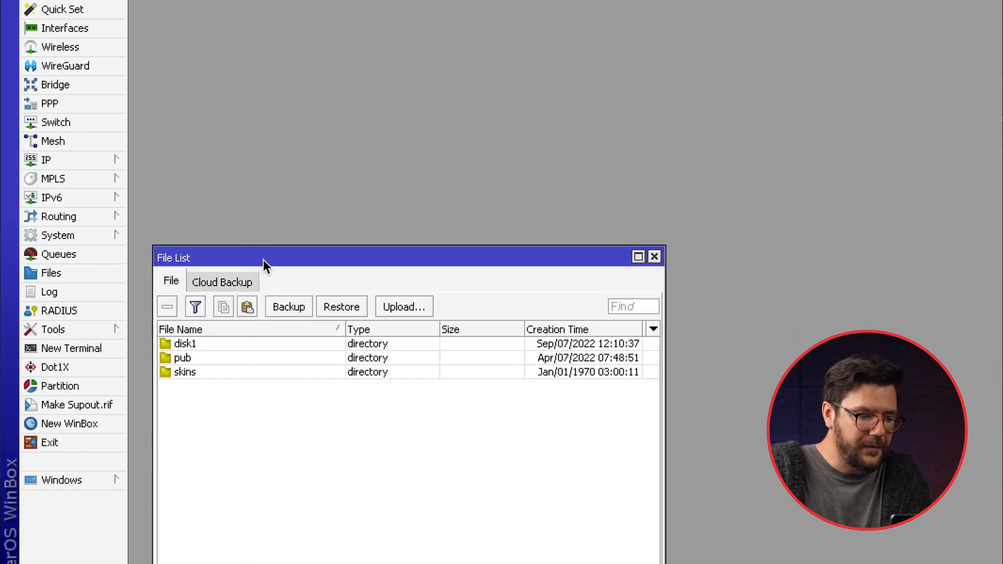
left_click(221, 282)
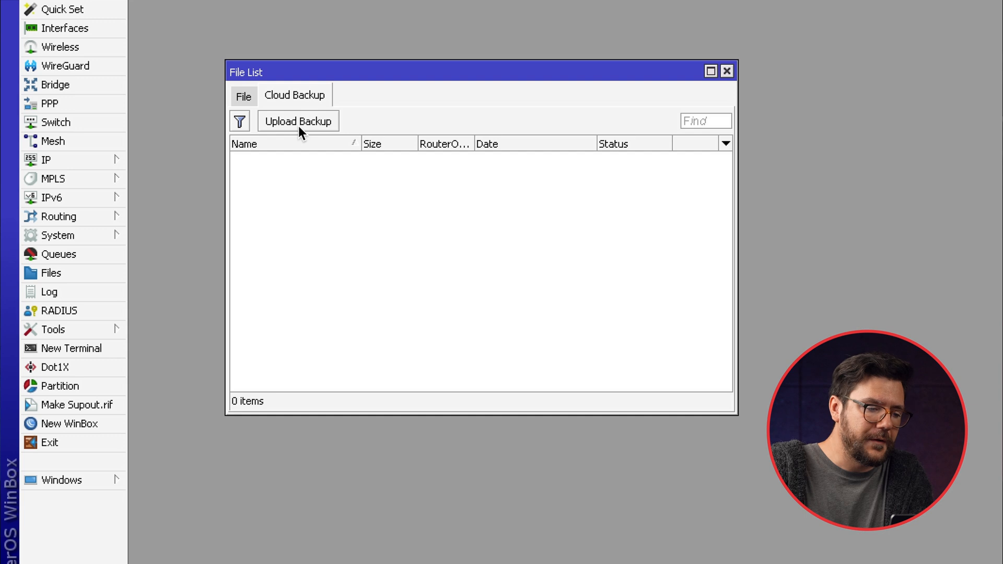
Step: Upload a password-protected cloud backup named myrouter and start it
left_click(298, 121)
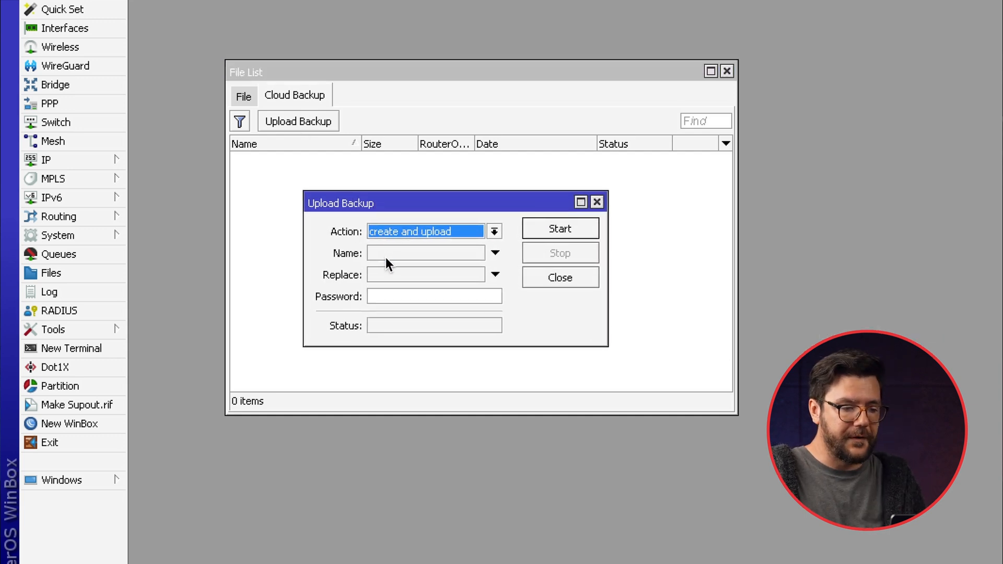
type("myroute")
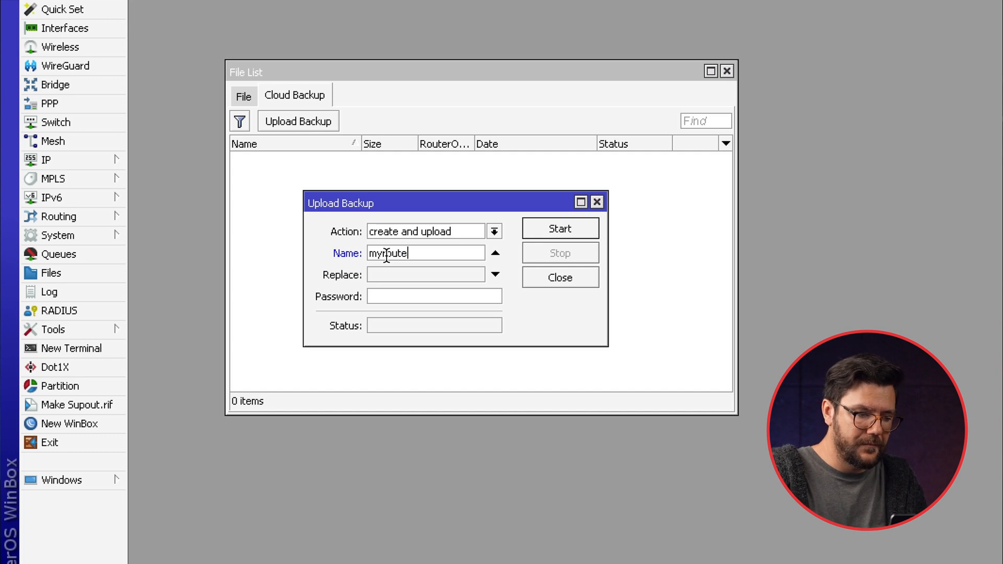
type("***")
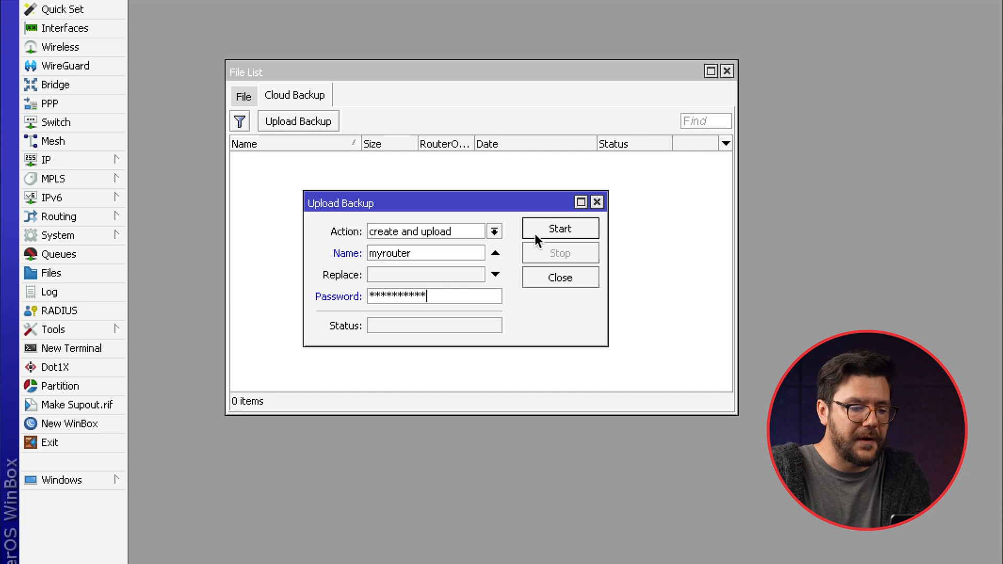
left_click(559, 229)
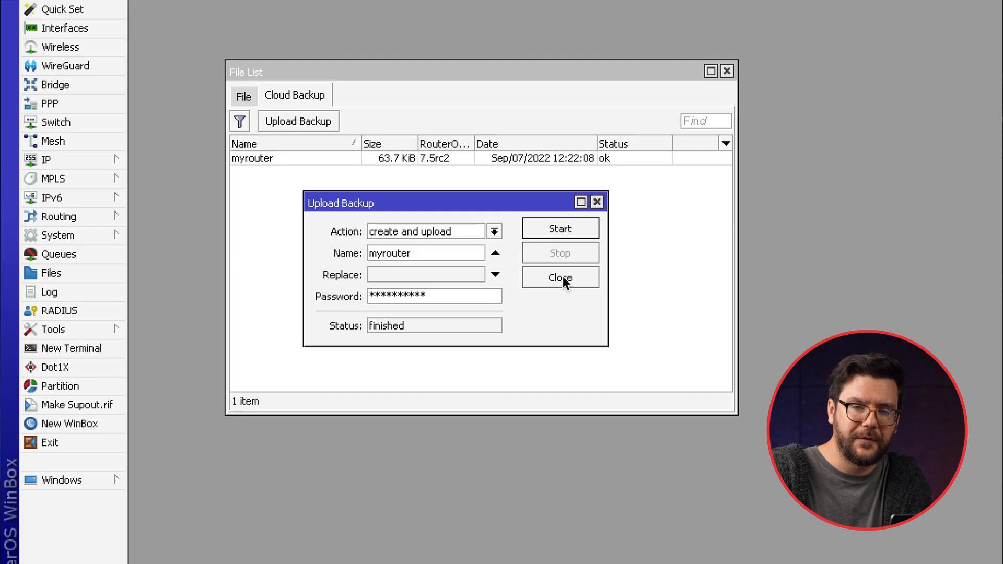
mouse_move(585, 283)
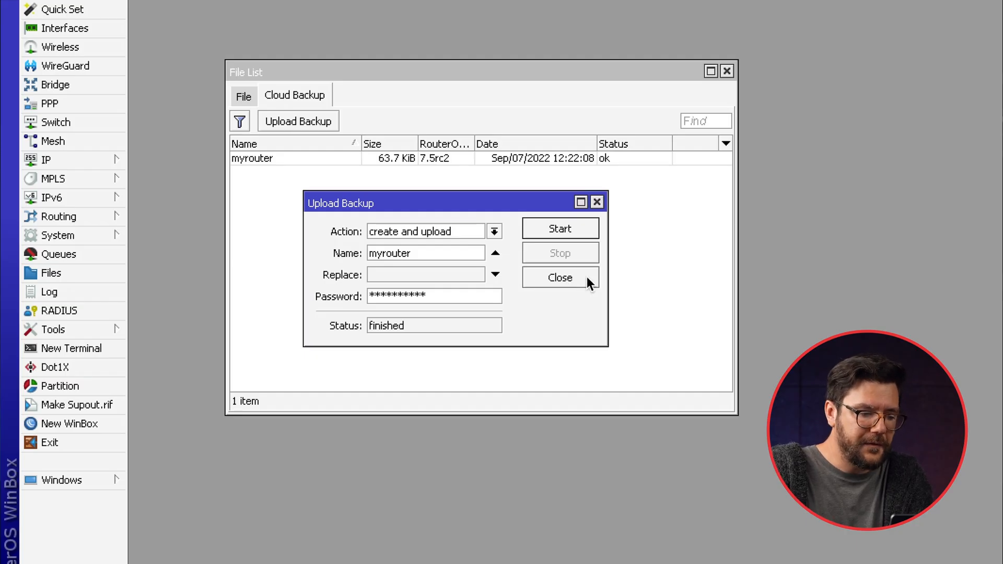
Step: Dismiss the finished Upload Backup window, leaving myrouter listed with status ok
left_click(559, 278)
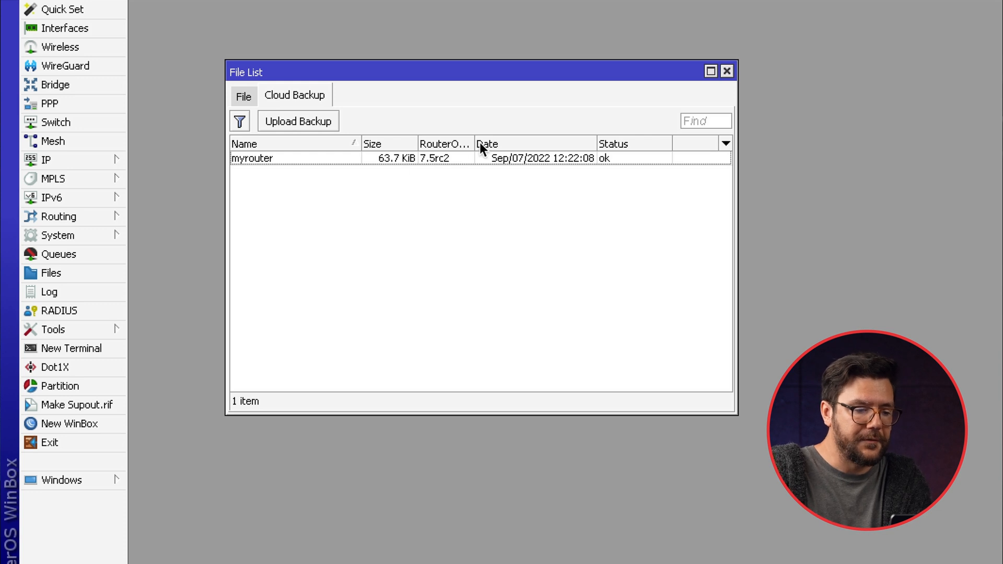
mouse_move(478, 148)
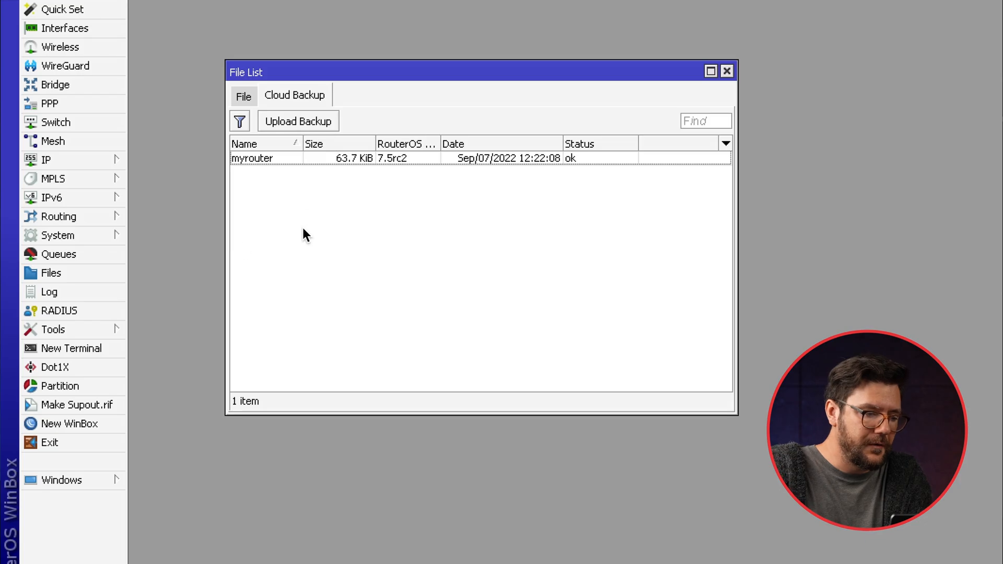
mouse_move(294, 120)
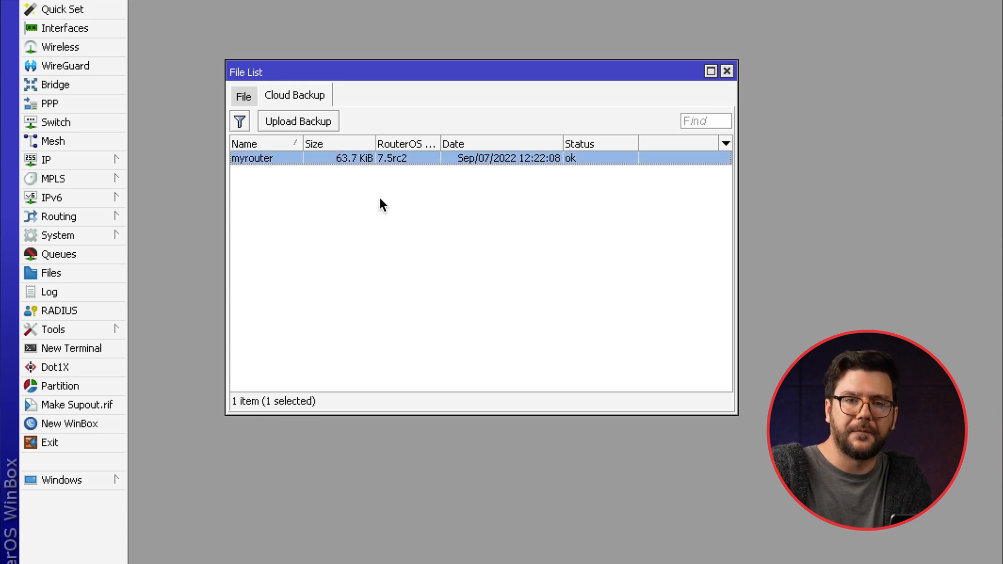
mouse_move(480, 224)
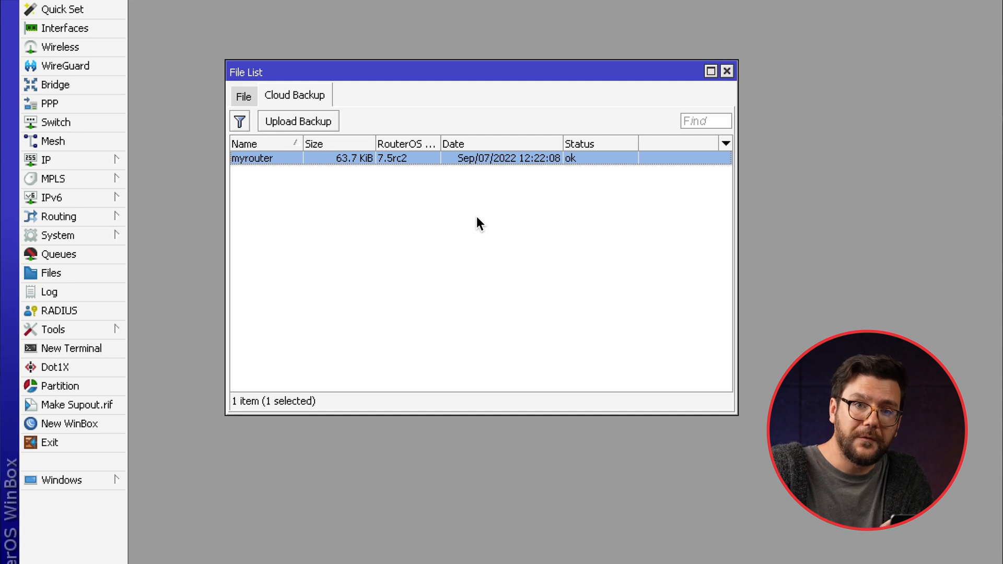
mouse_move(281, 164)
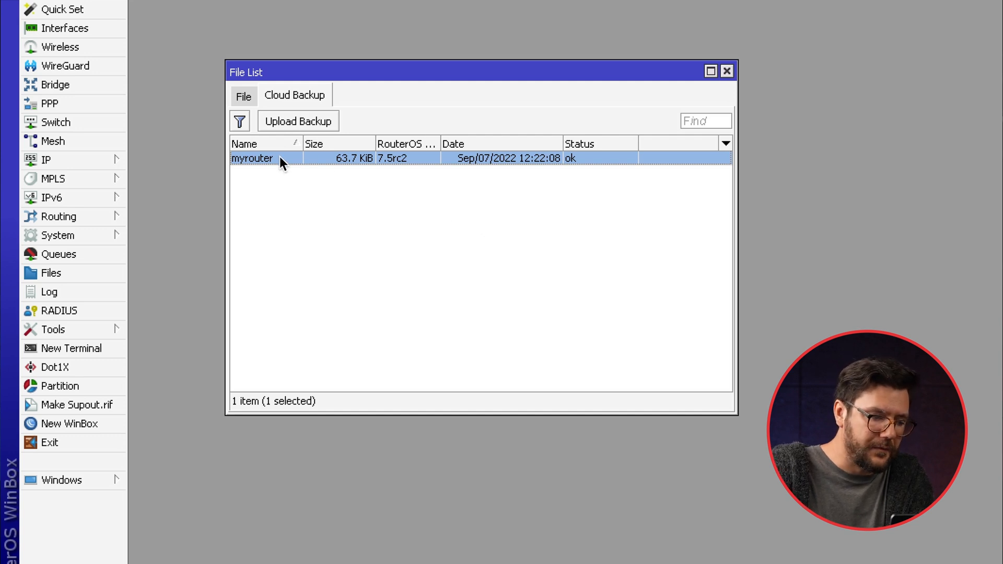
Step: Download the myrouter cloud backup and show myrouter.backup in the local File list
right_click(252, 158)
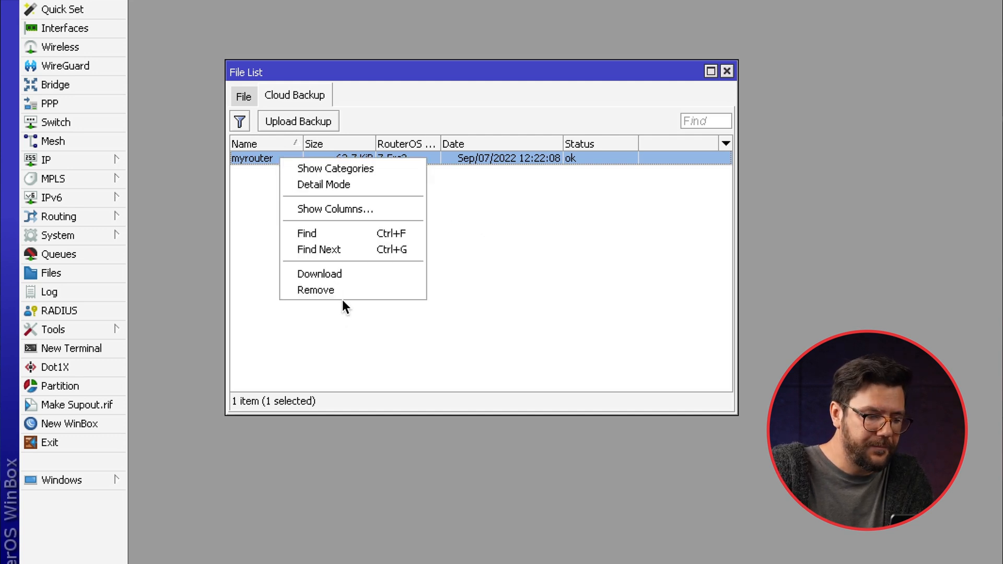
left_click(320, 273)
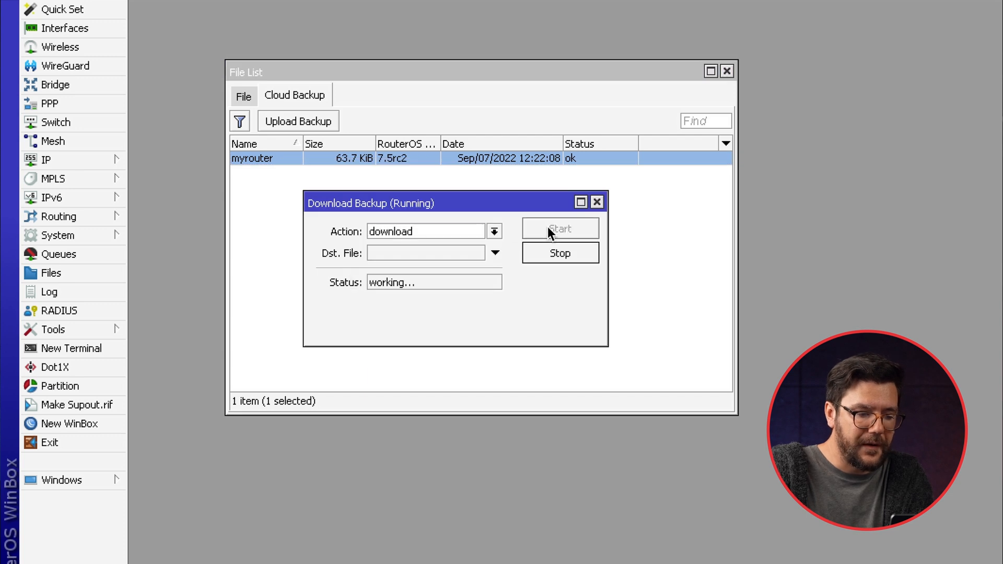
left_click(595, 201)
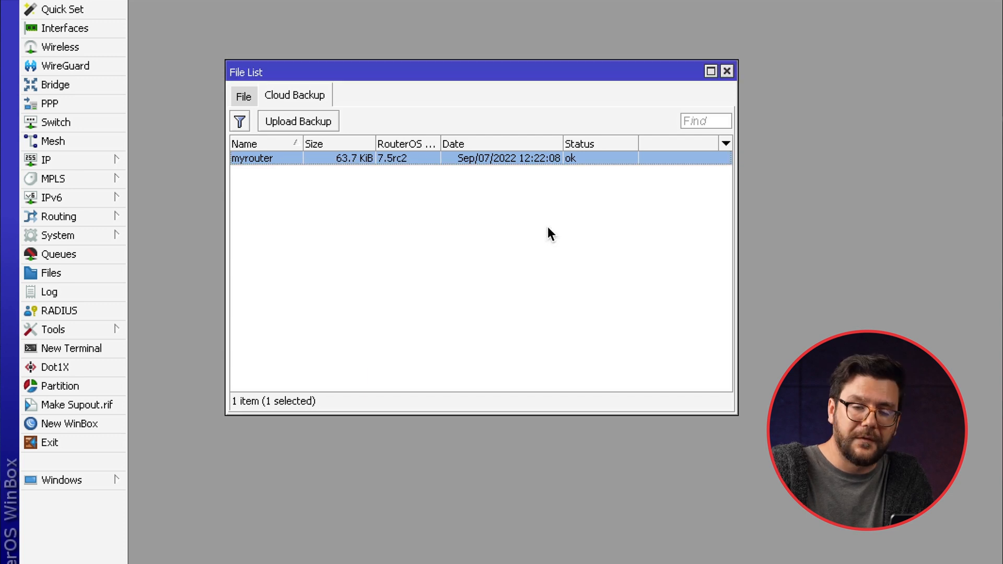
mouse_move(249, 105)
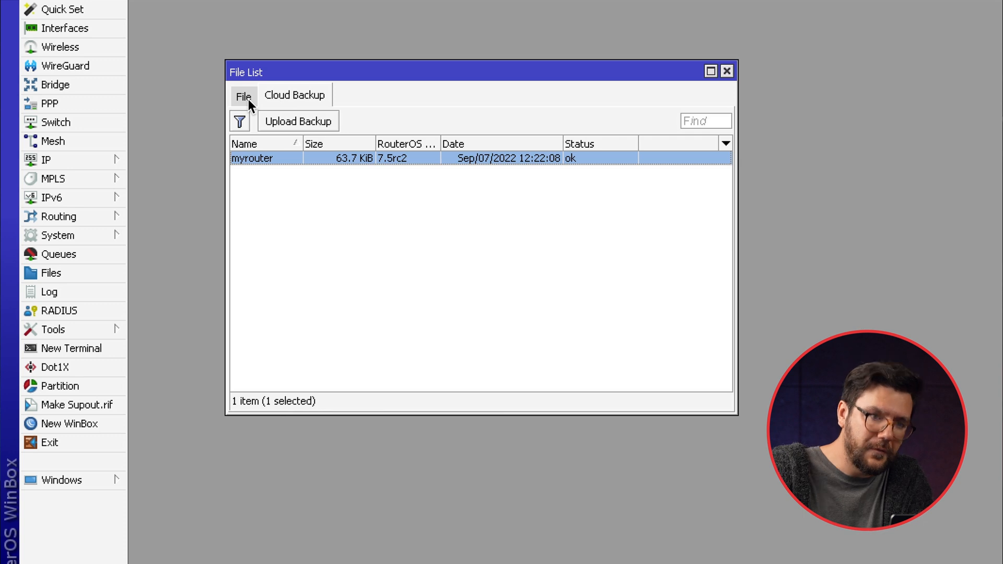
left_click(243, 95)
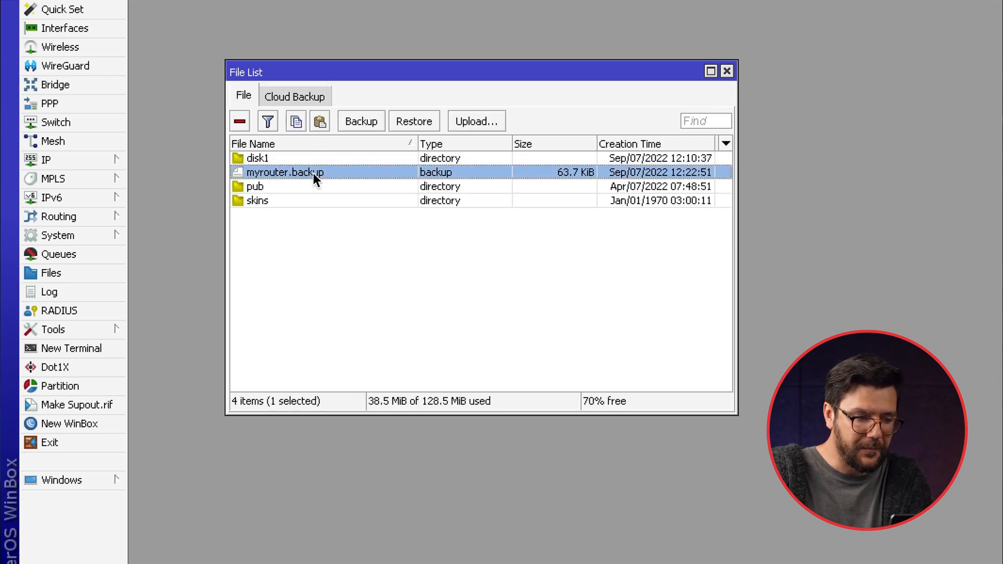
mouse_move(365, 227)
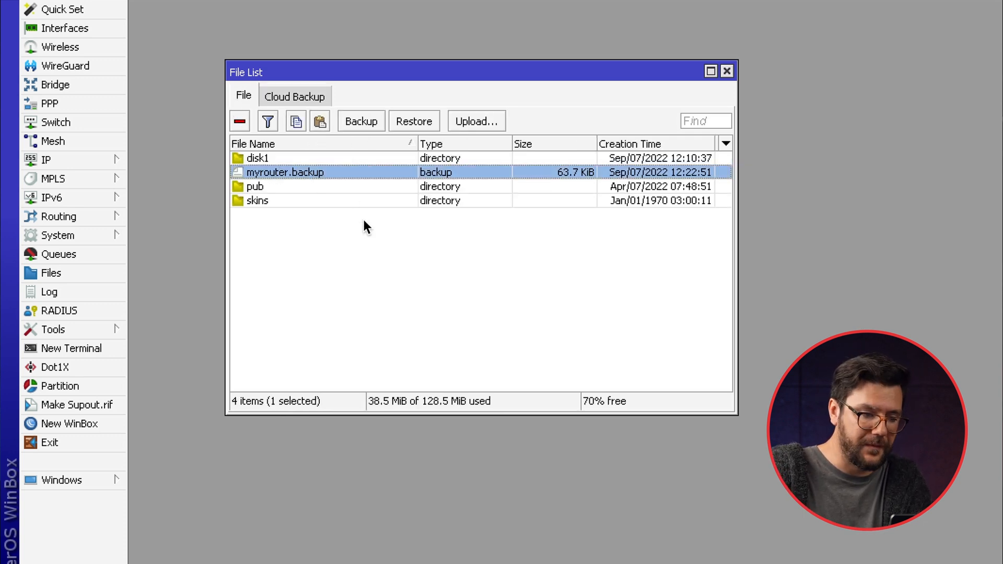